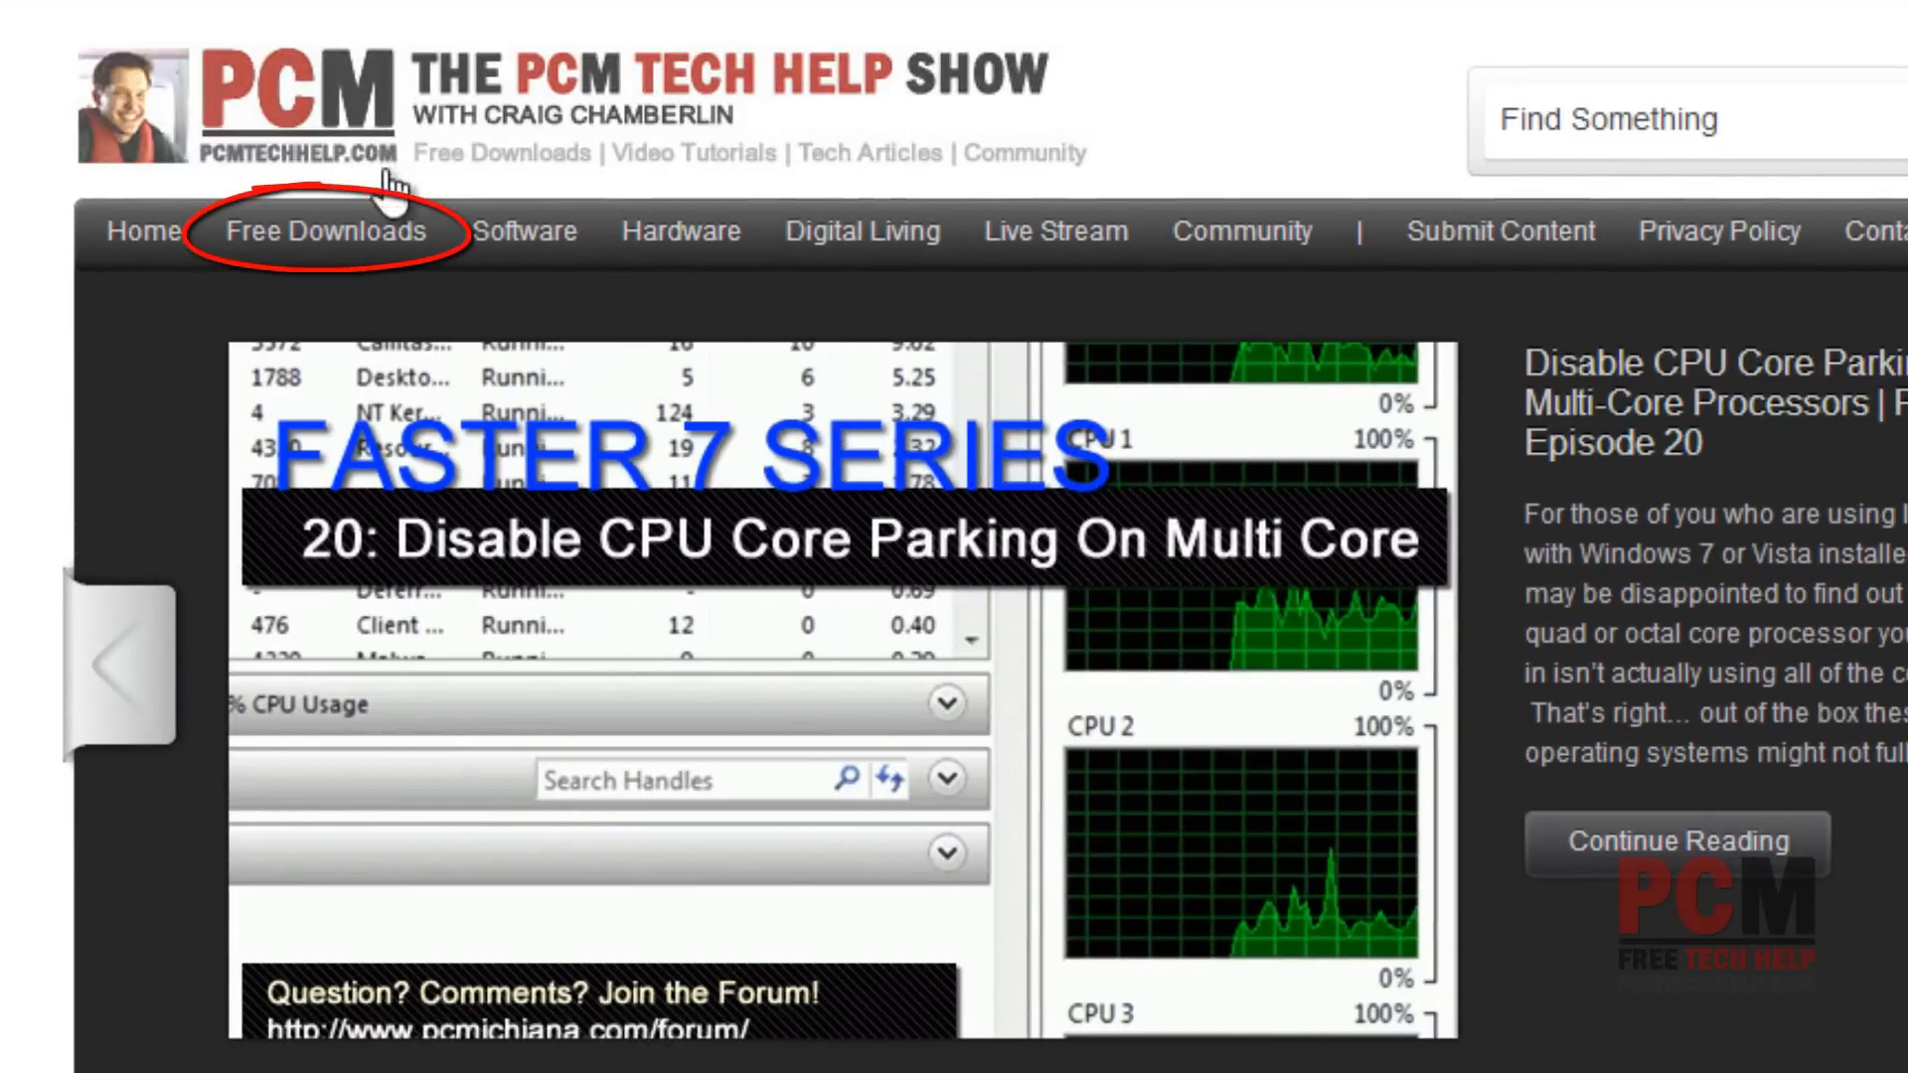
Step: Launch Glary Utilities 3 from the Start Menu's installed Programs list
click(324, 231)
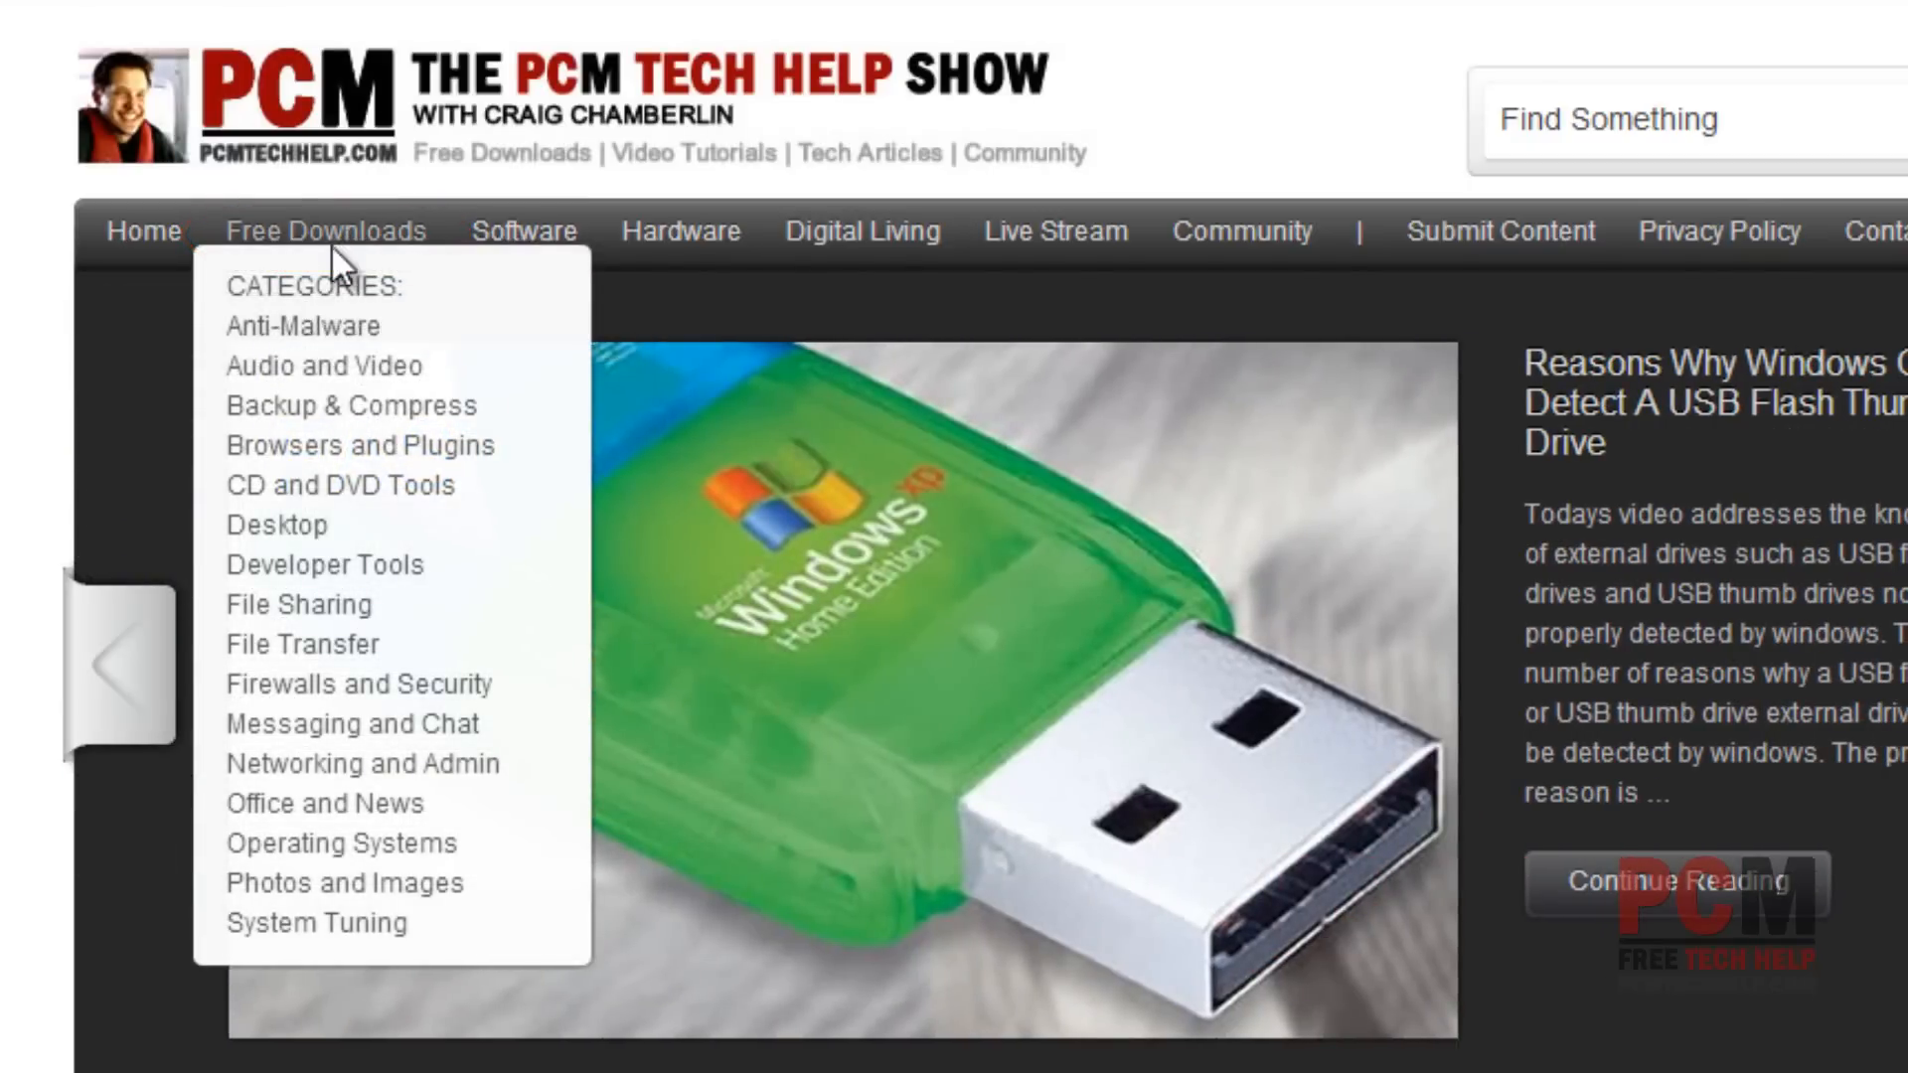
mouse_move(316, 922)
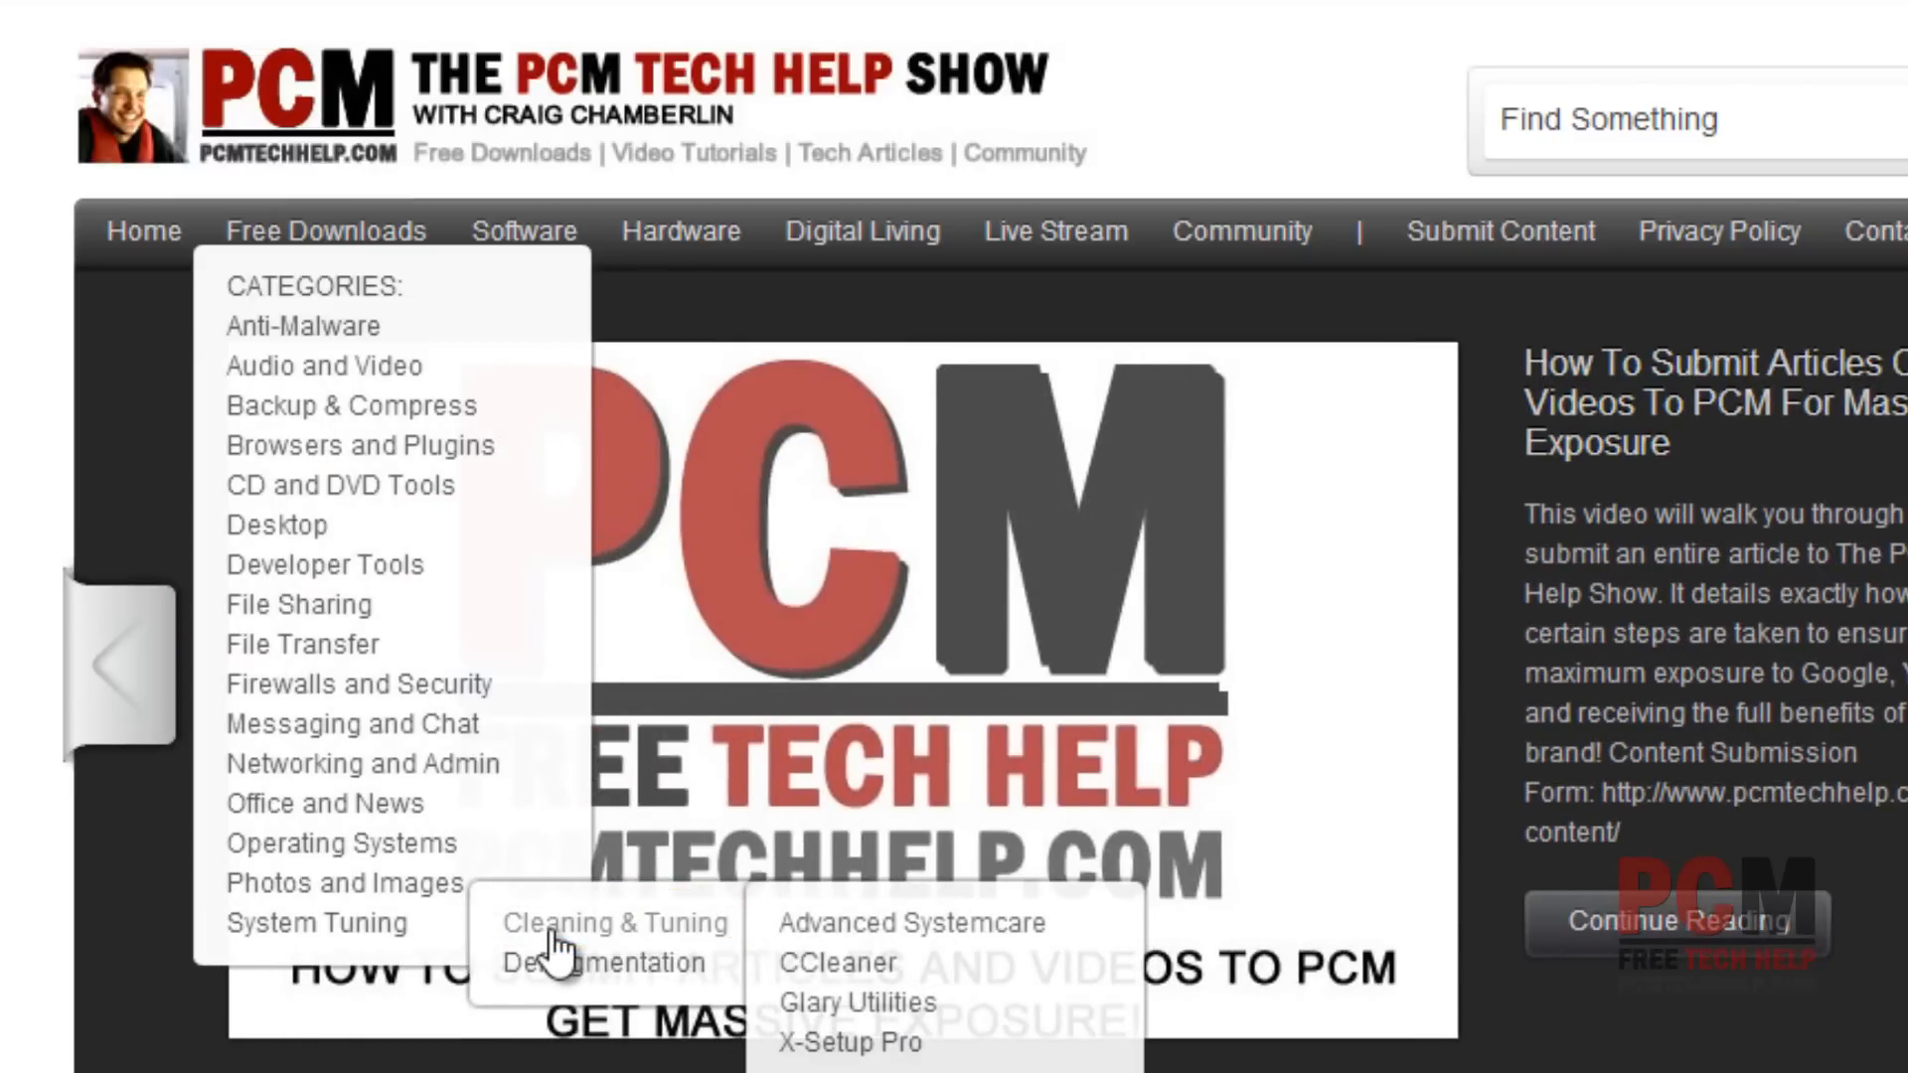
mouse_move(878, 974)
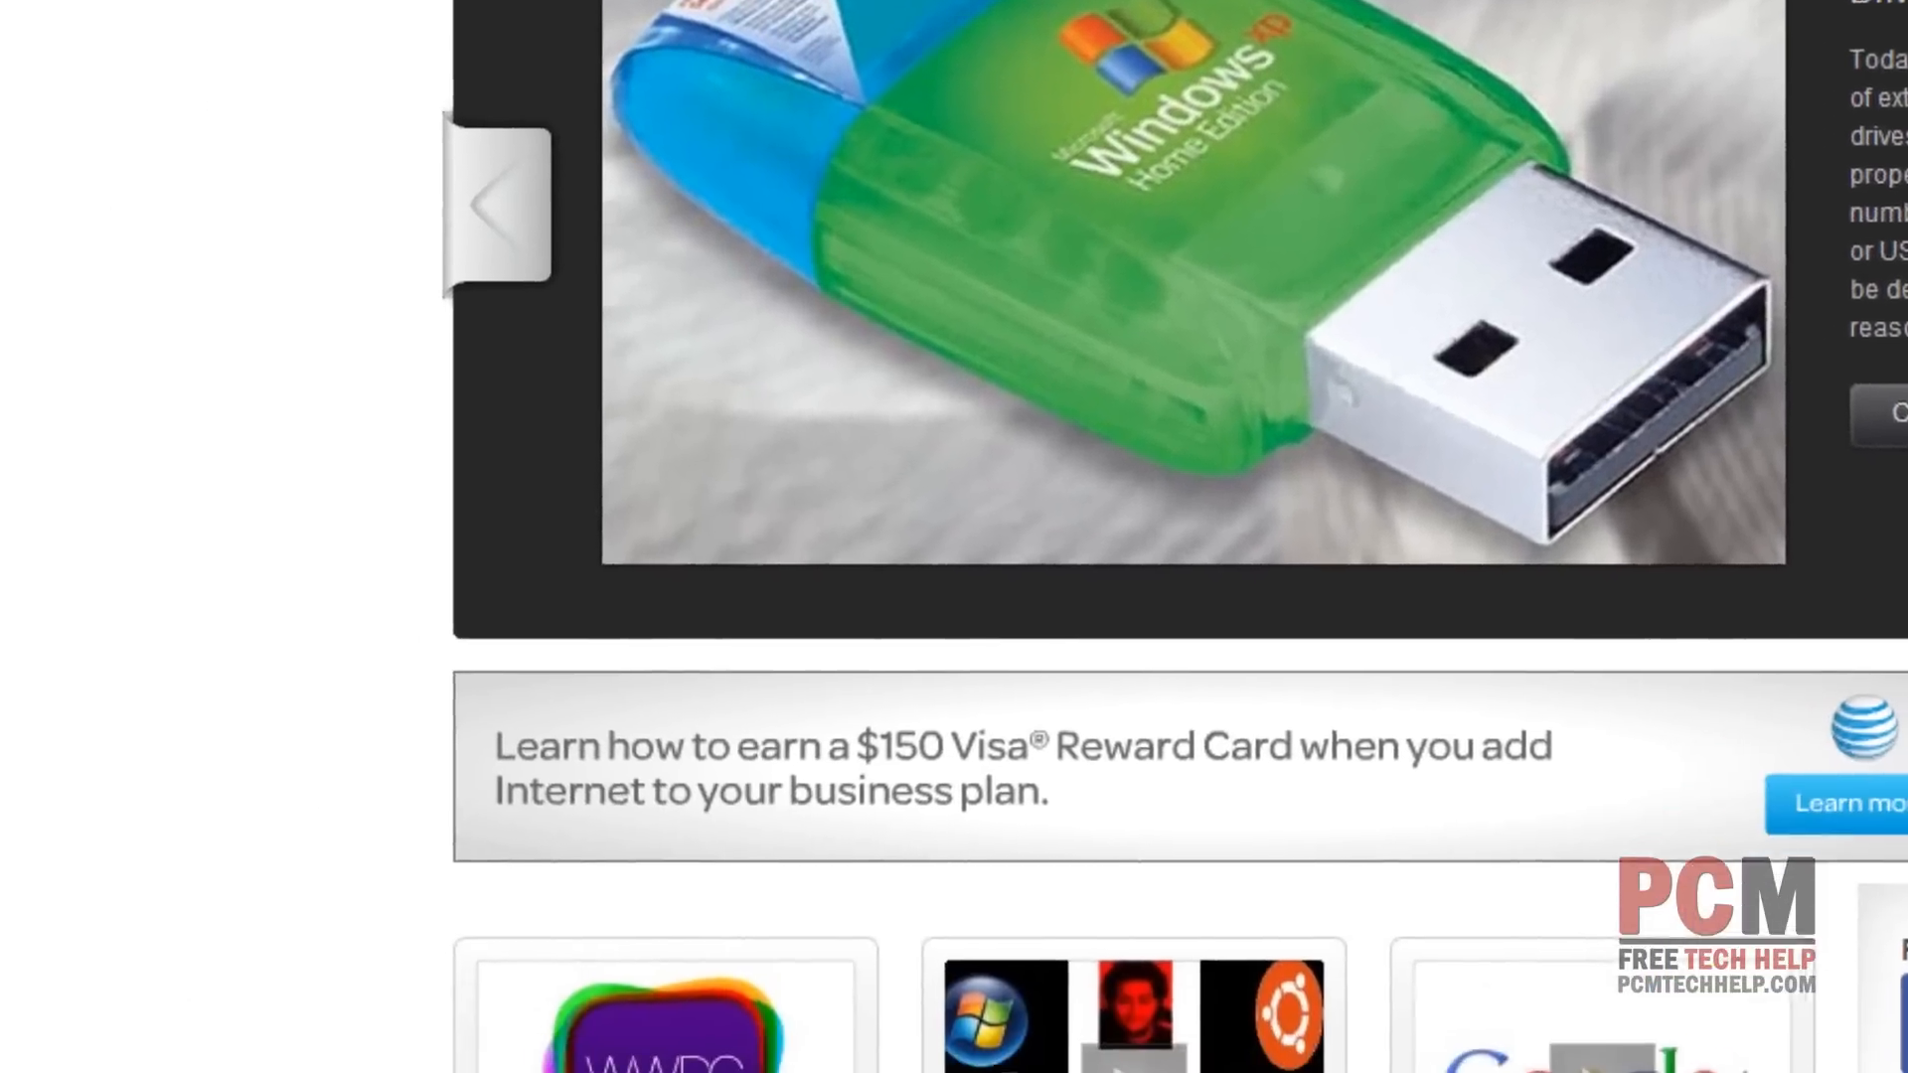
click(50, 1034)
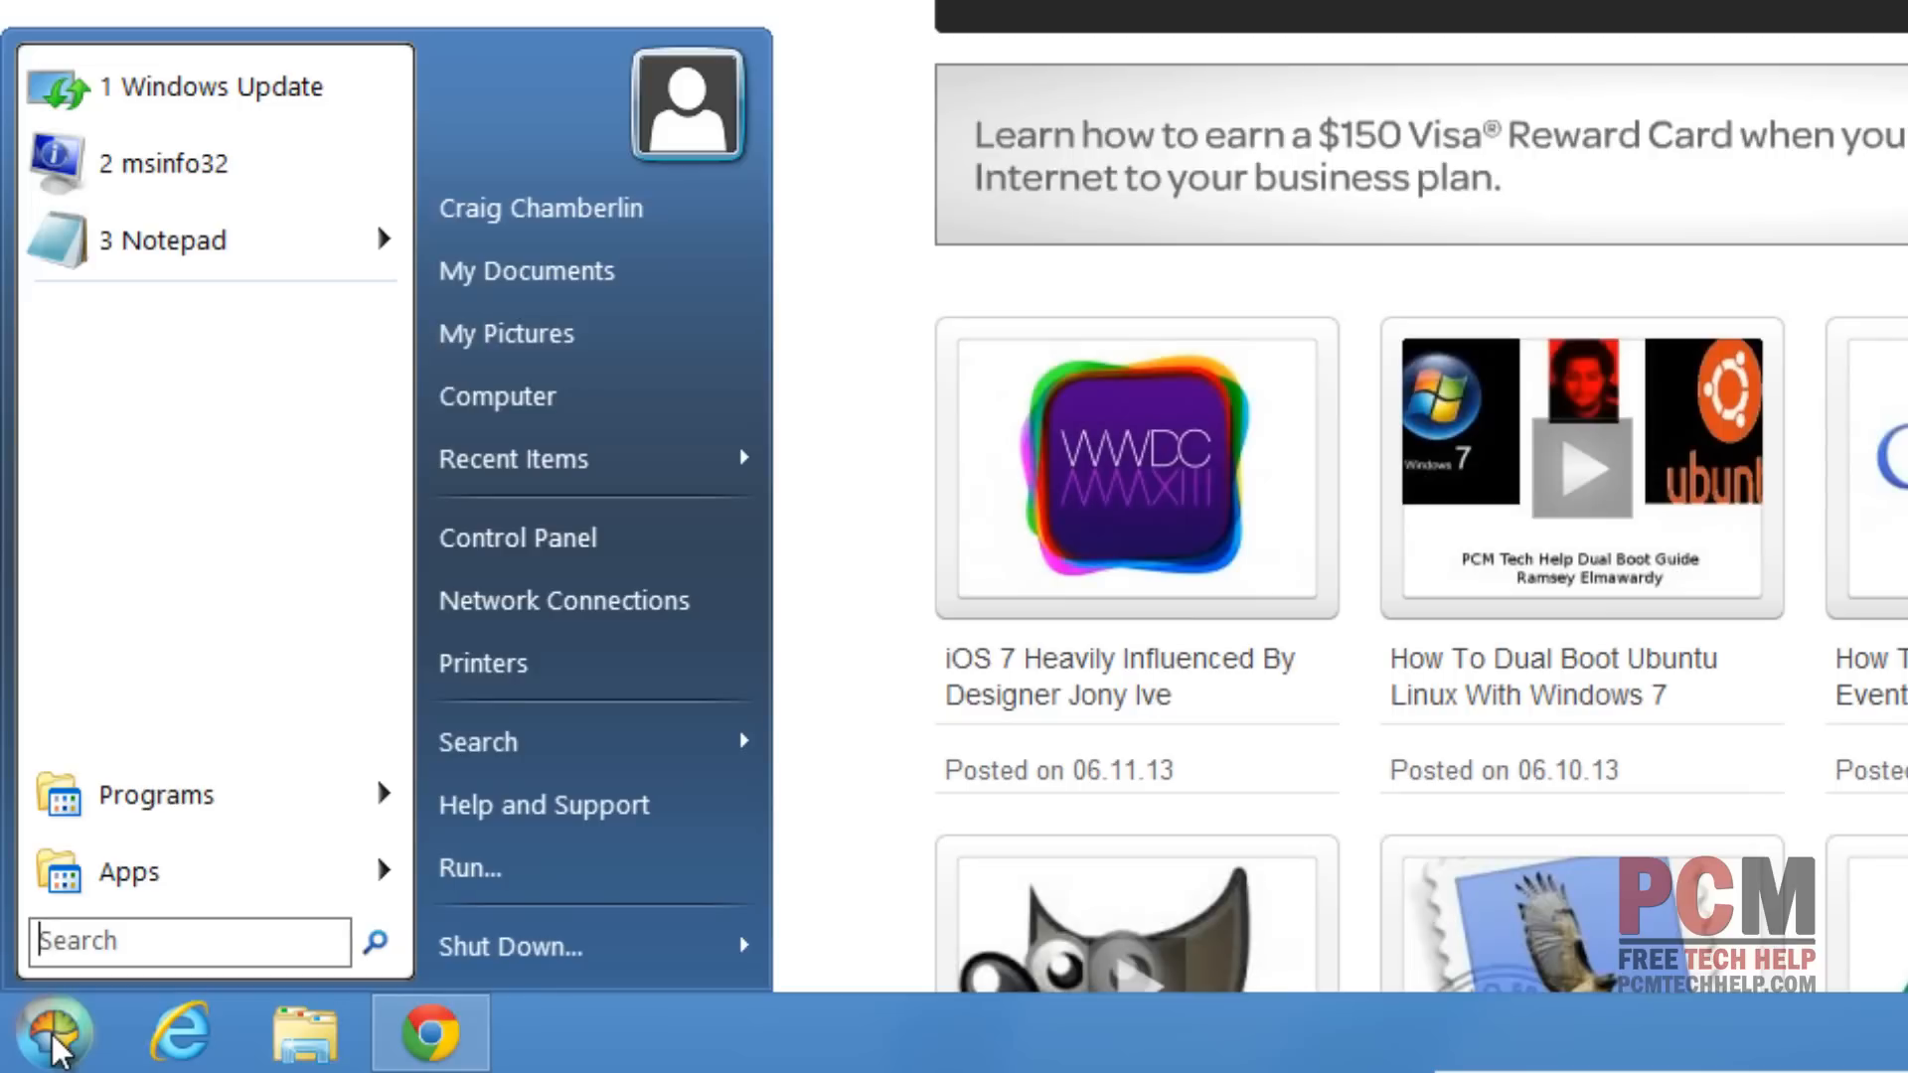
click(189, 940)
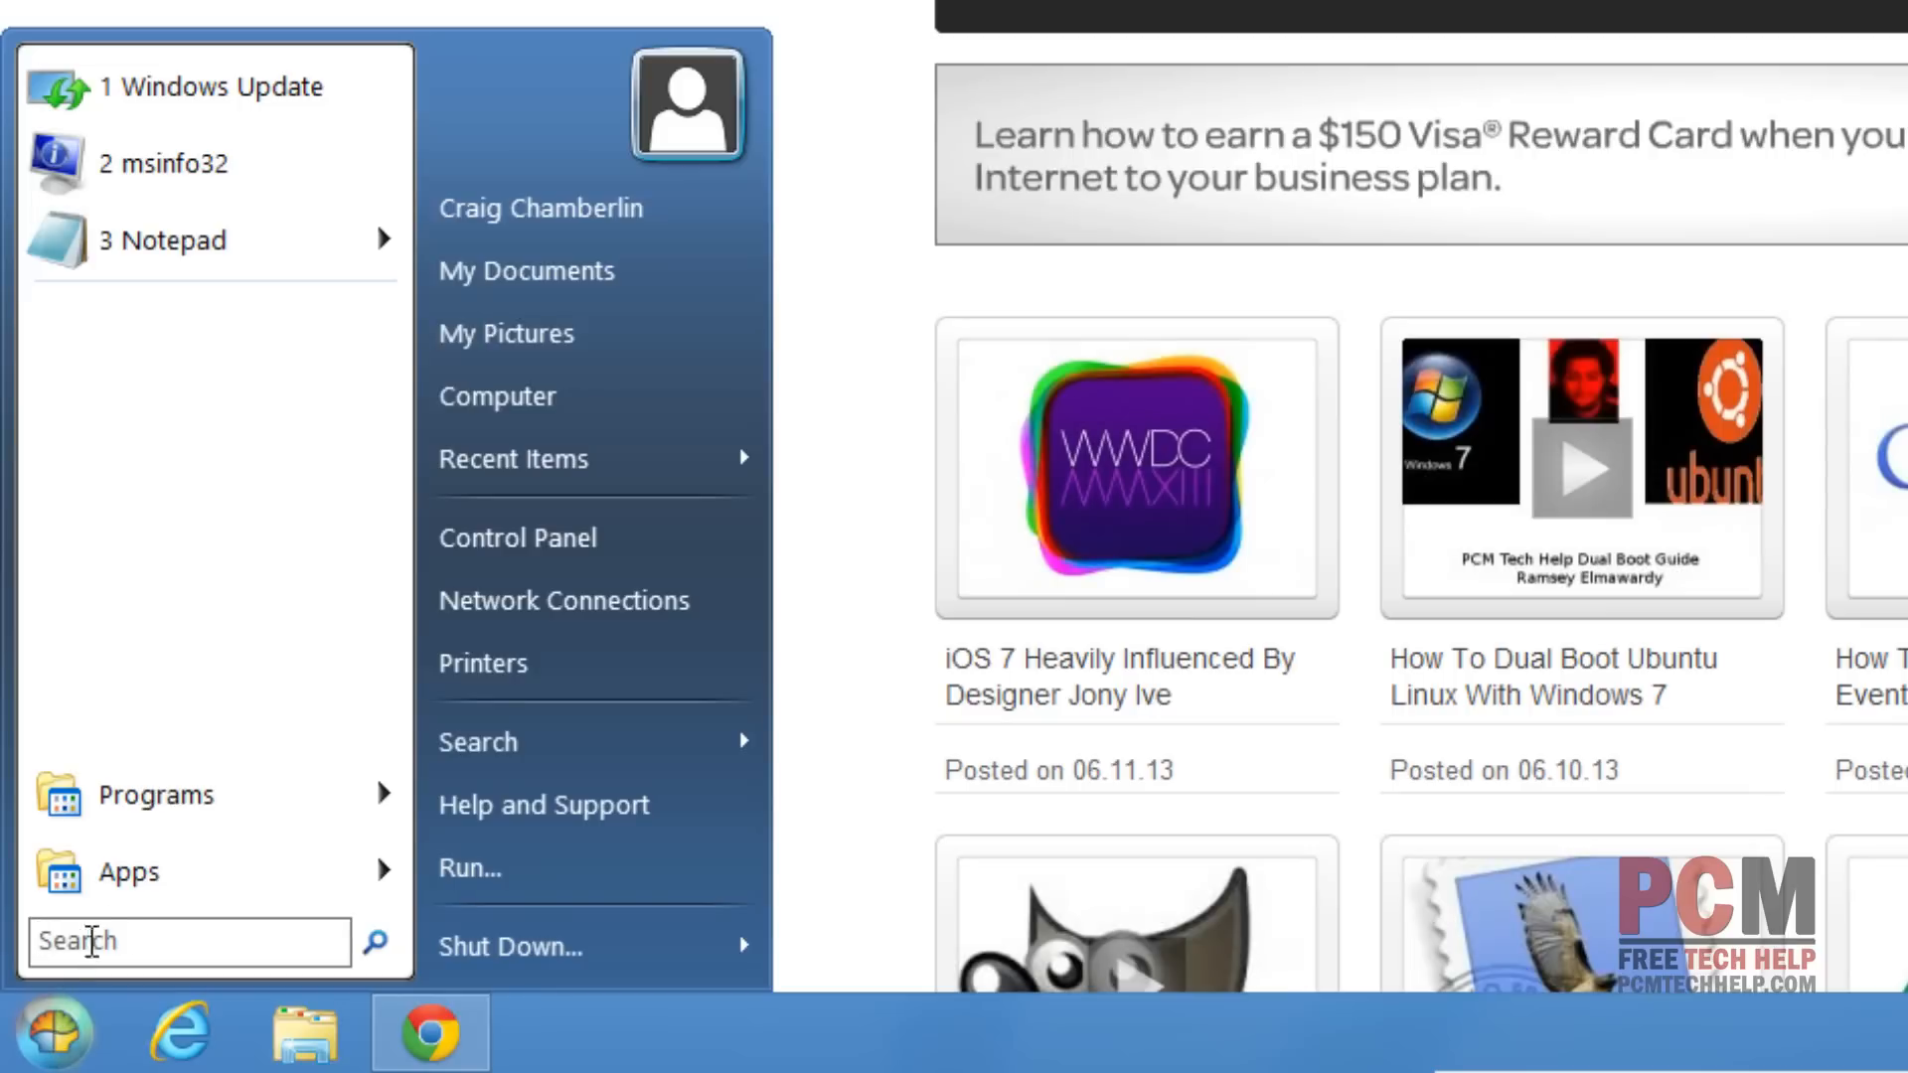
click(155, 793)
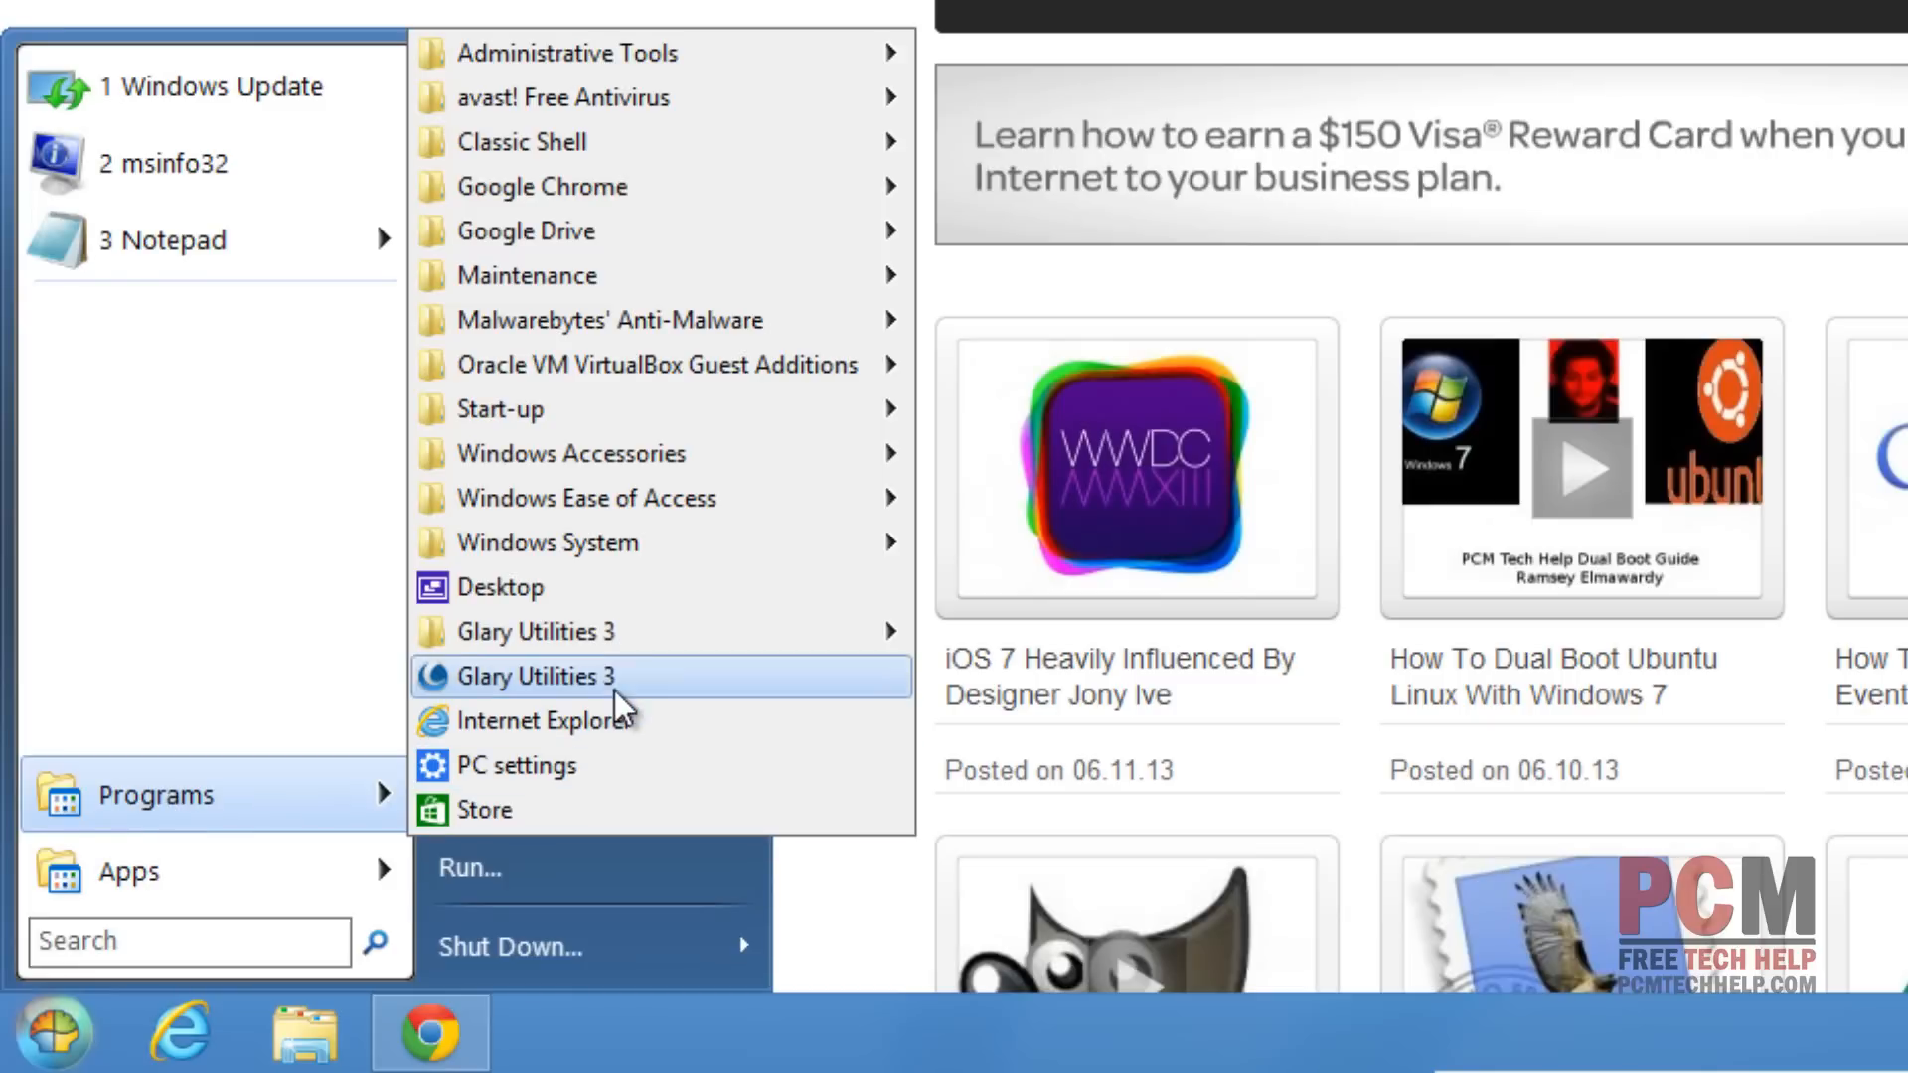
click(539, 675)
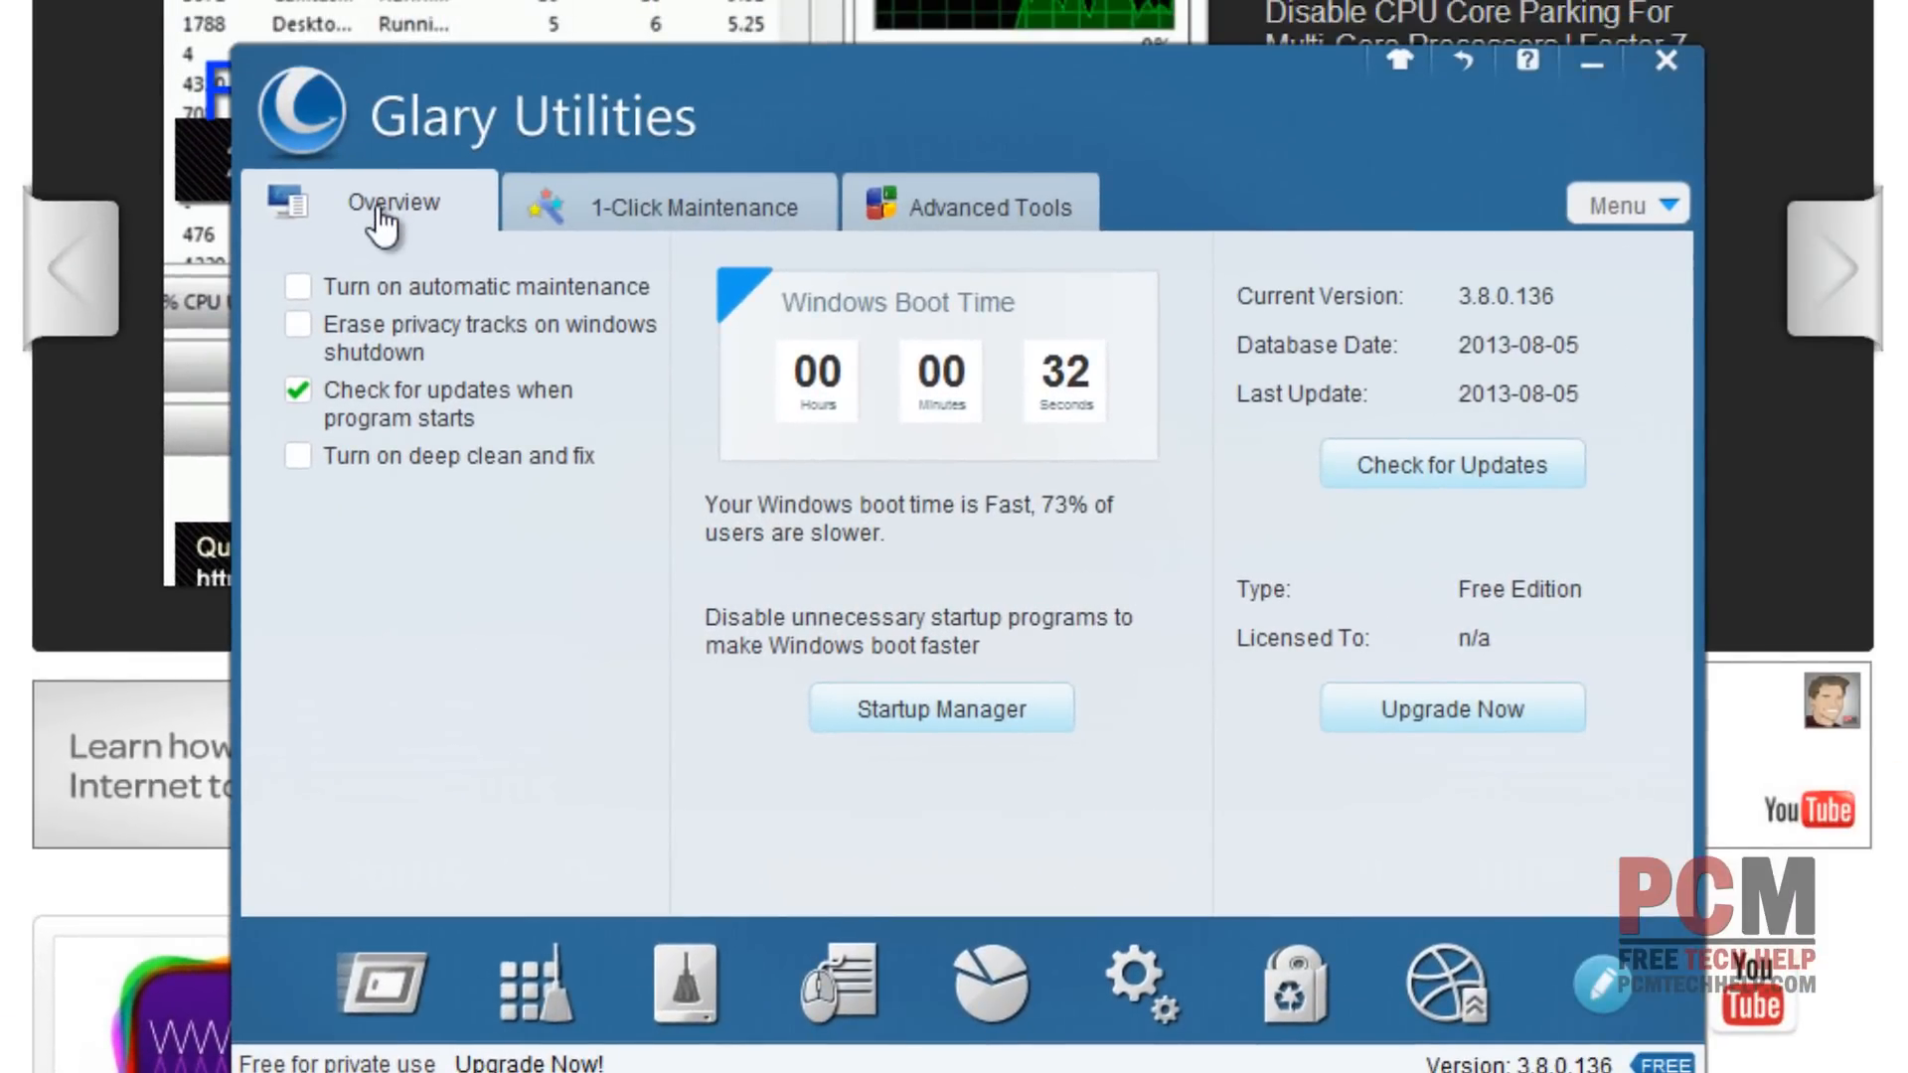
Step: Reach Advanced Tools and start the Disk Space explorer from the Disk Space section
click(694, 204)
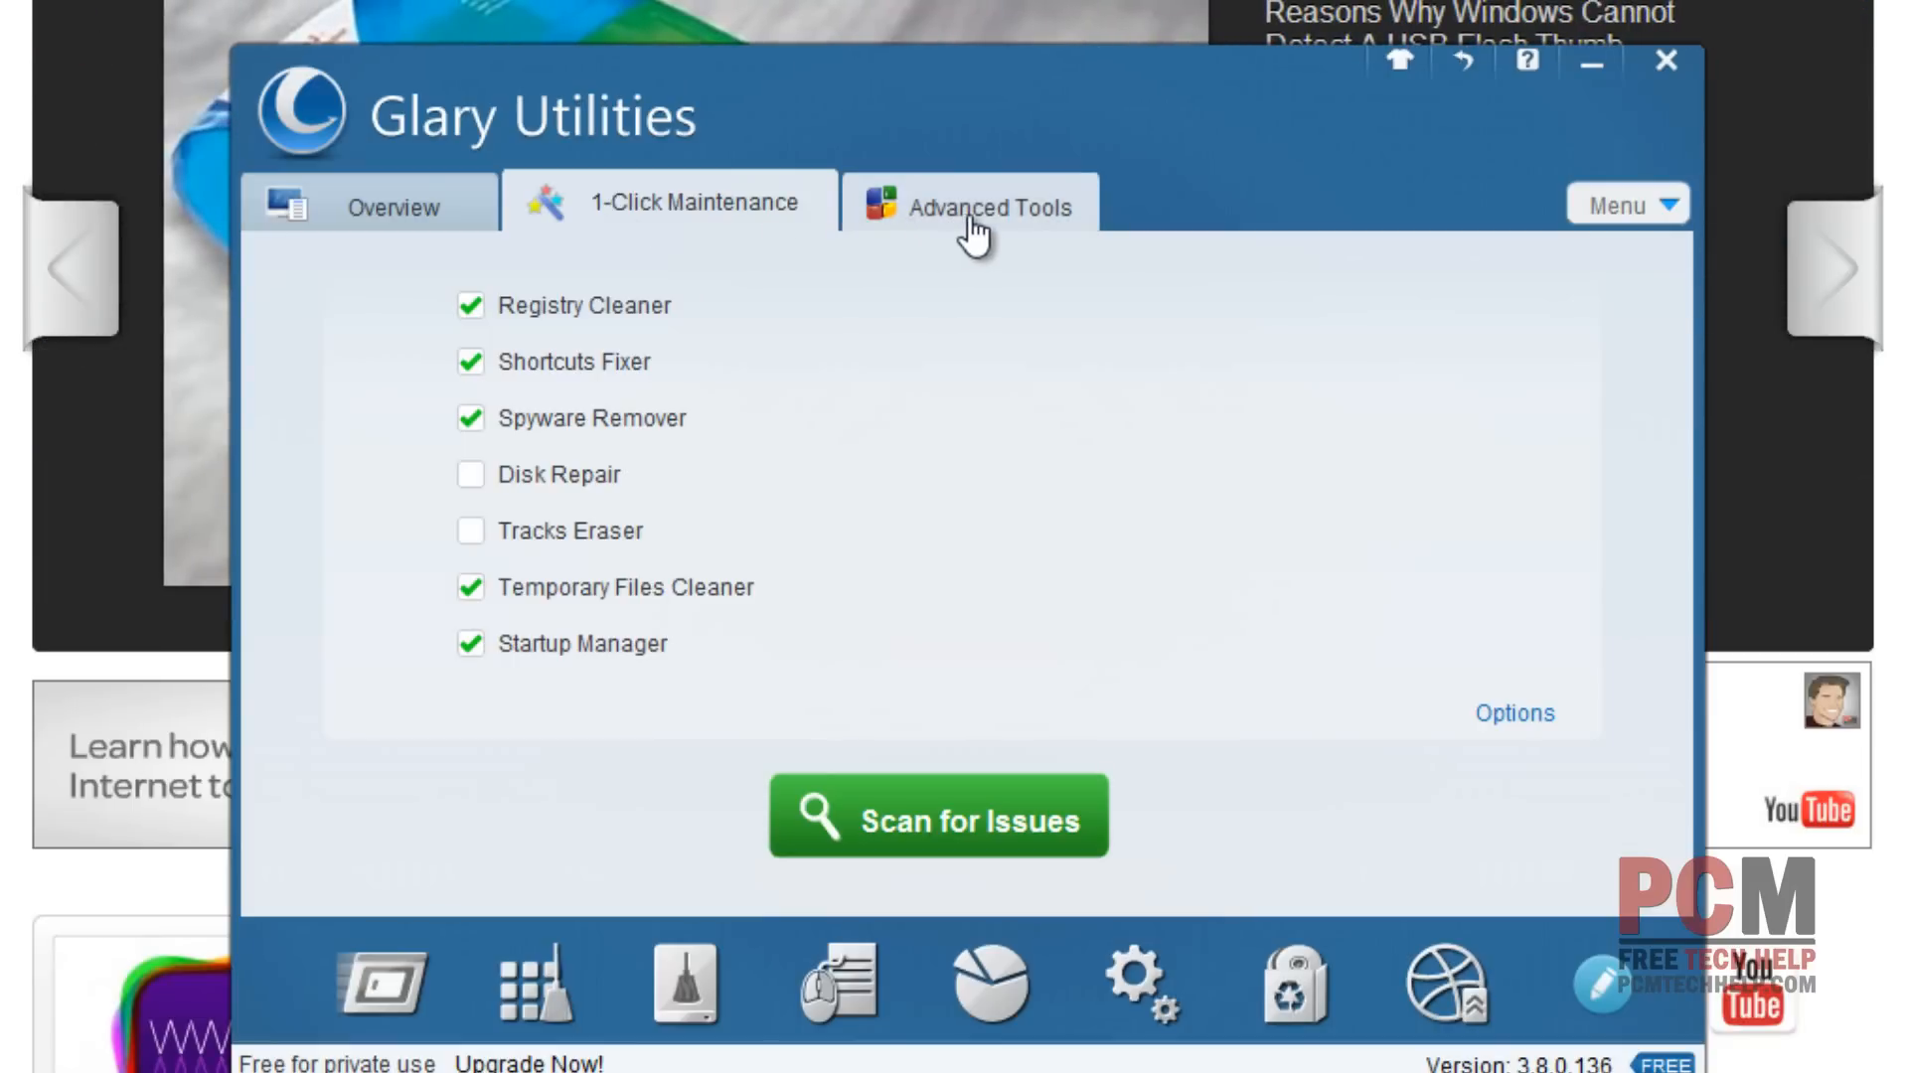
click(987, 203)
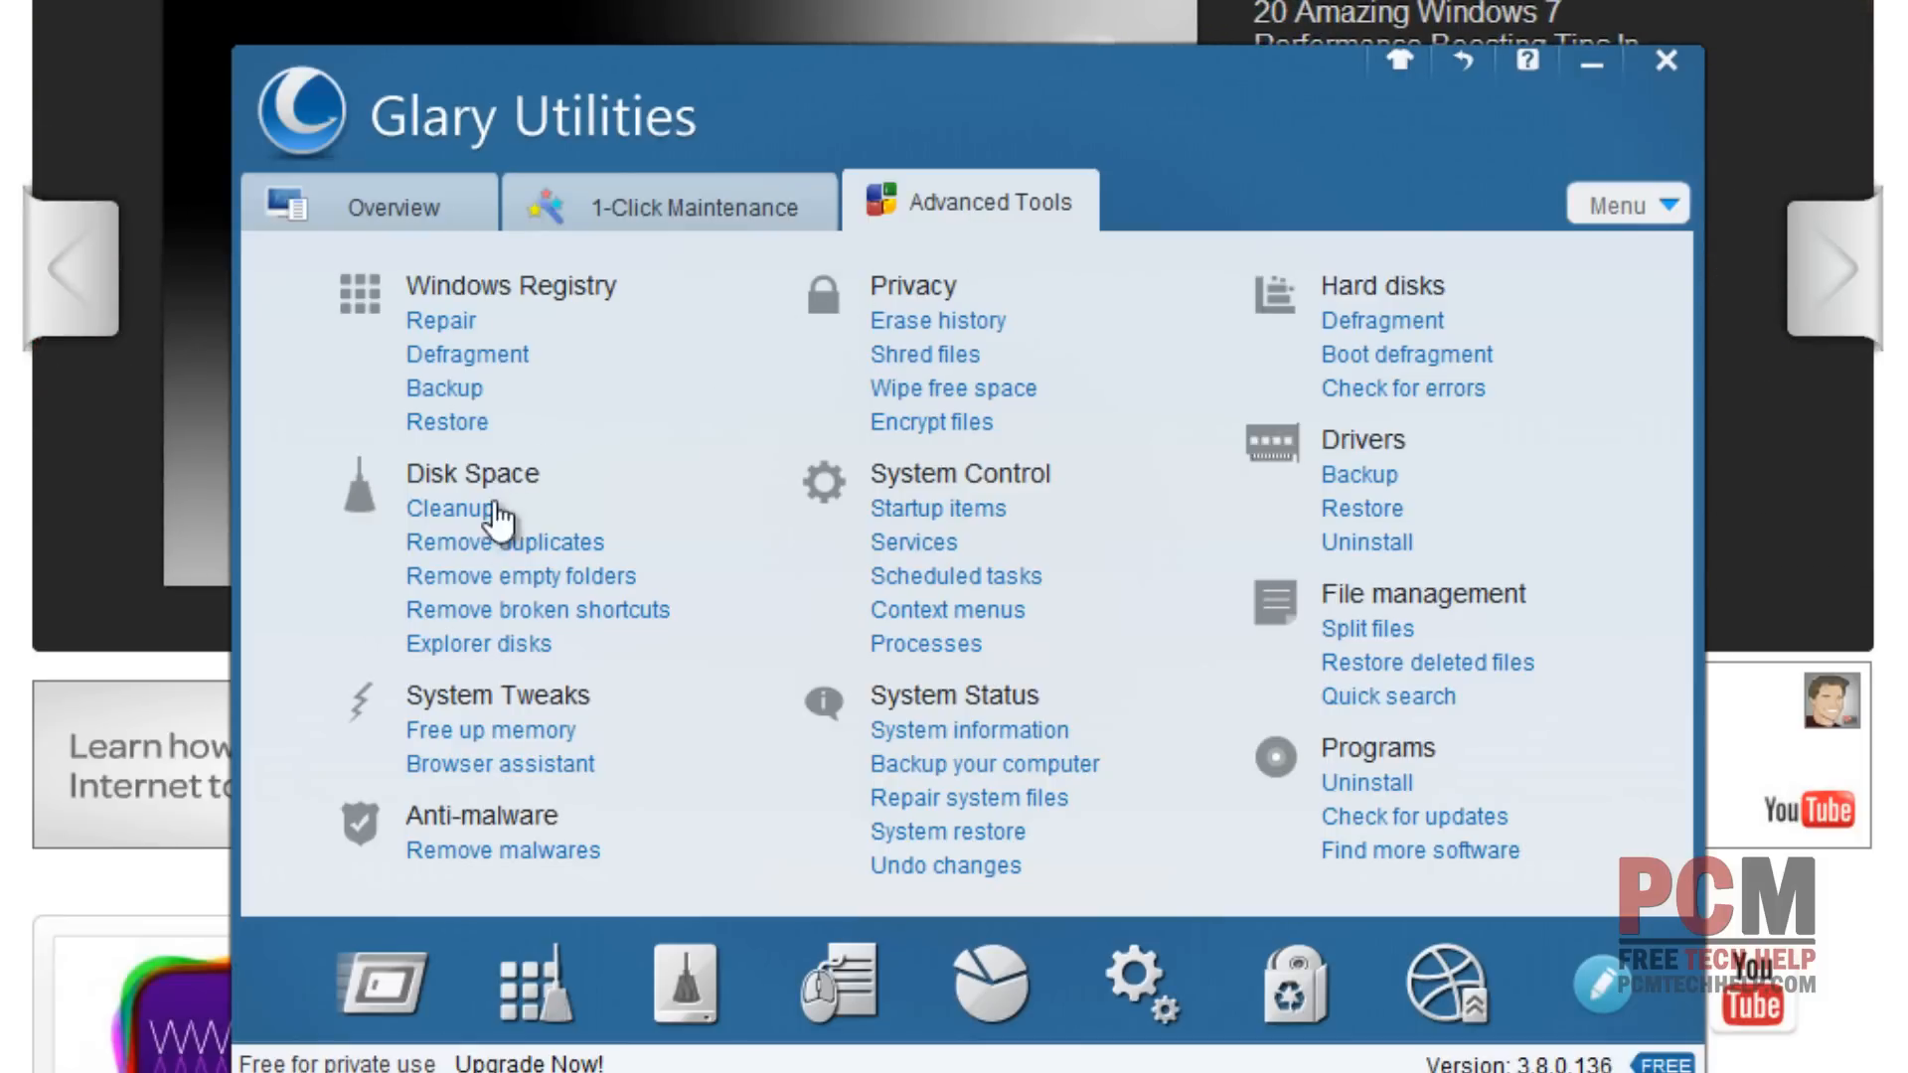
mouse_move(478, 644)
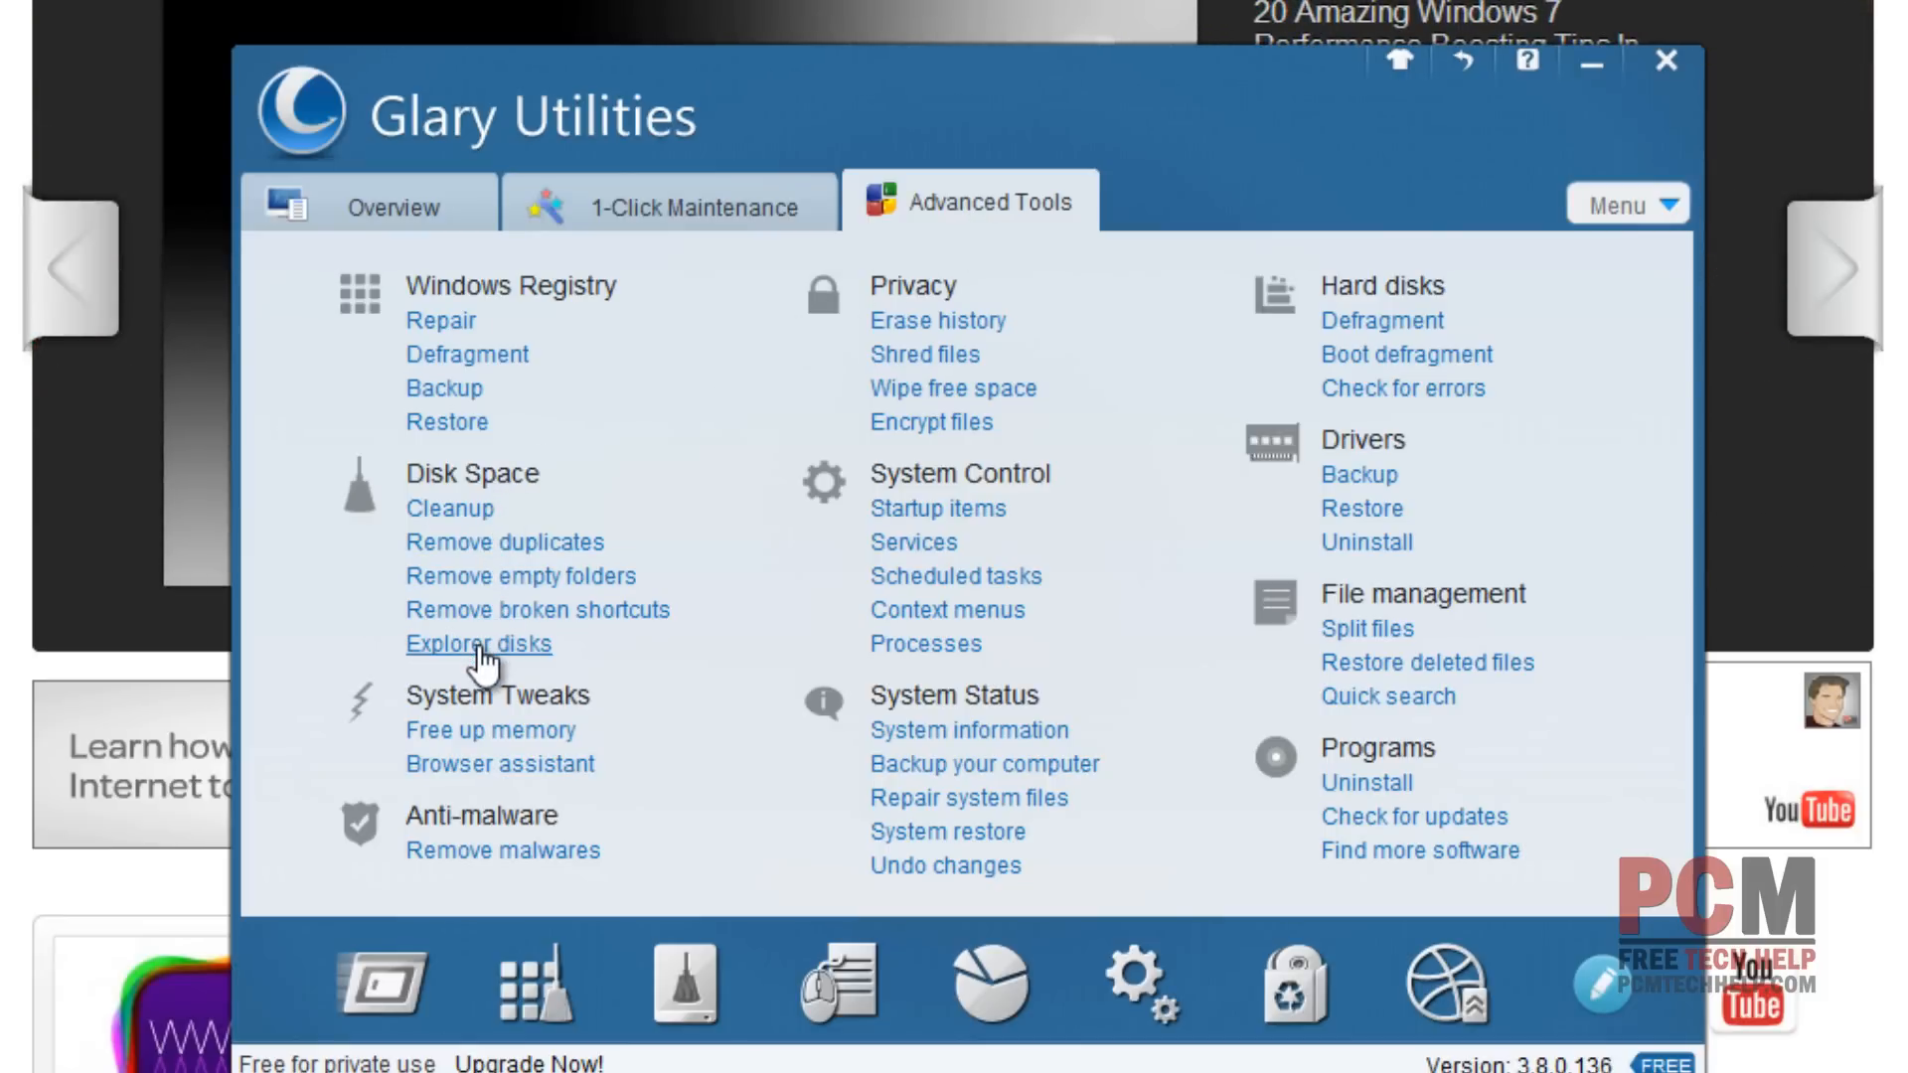
click(477, 644)
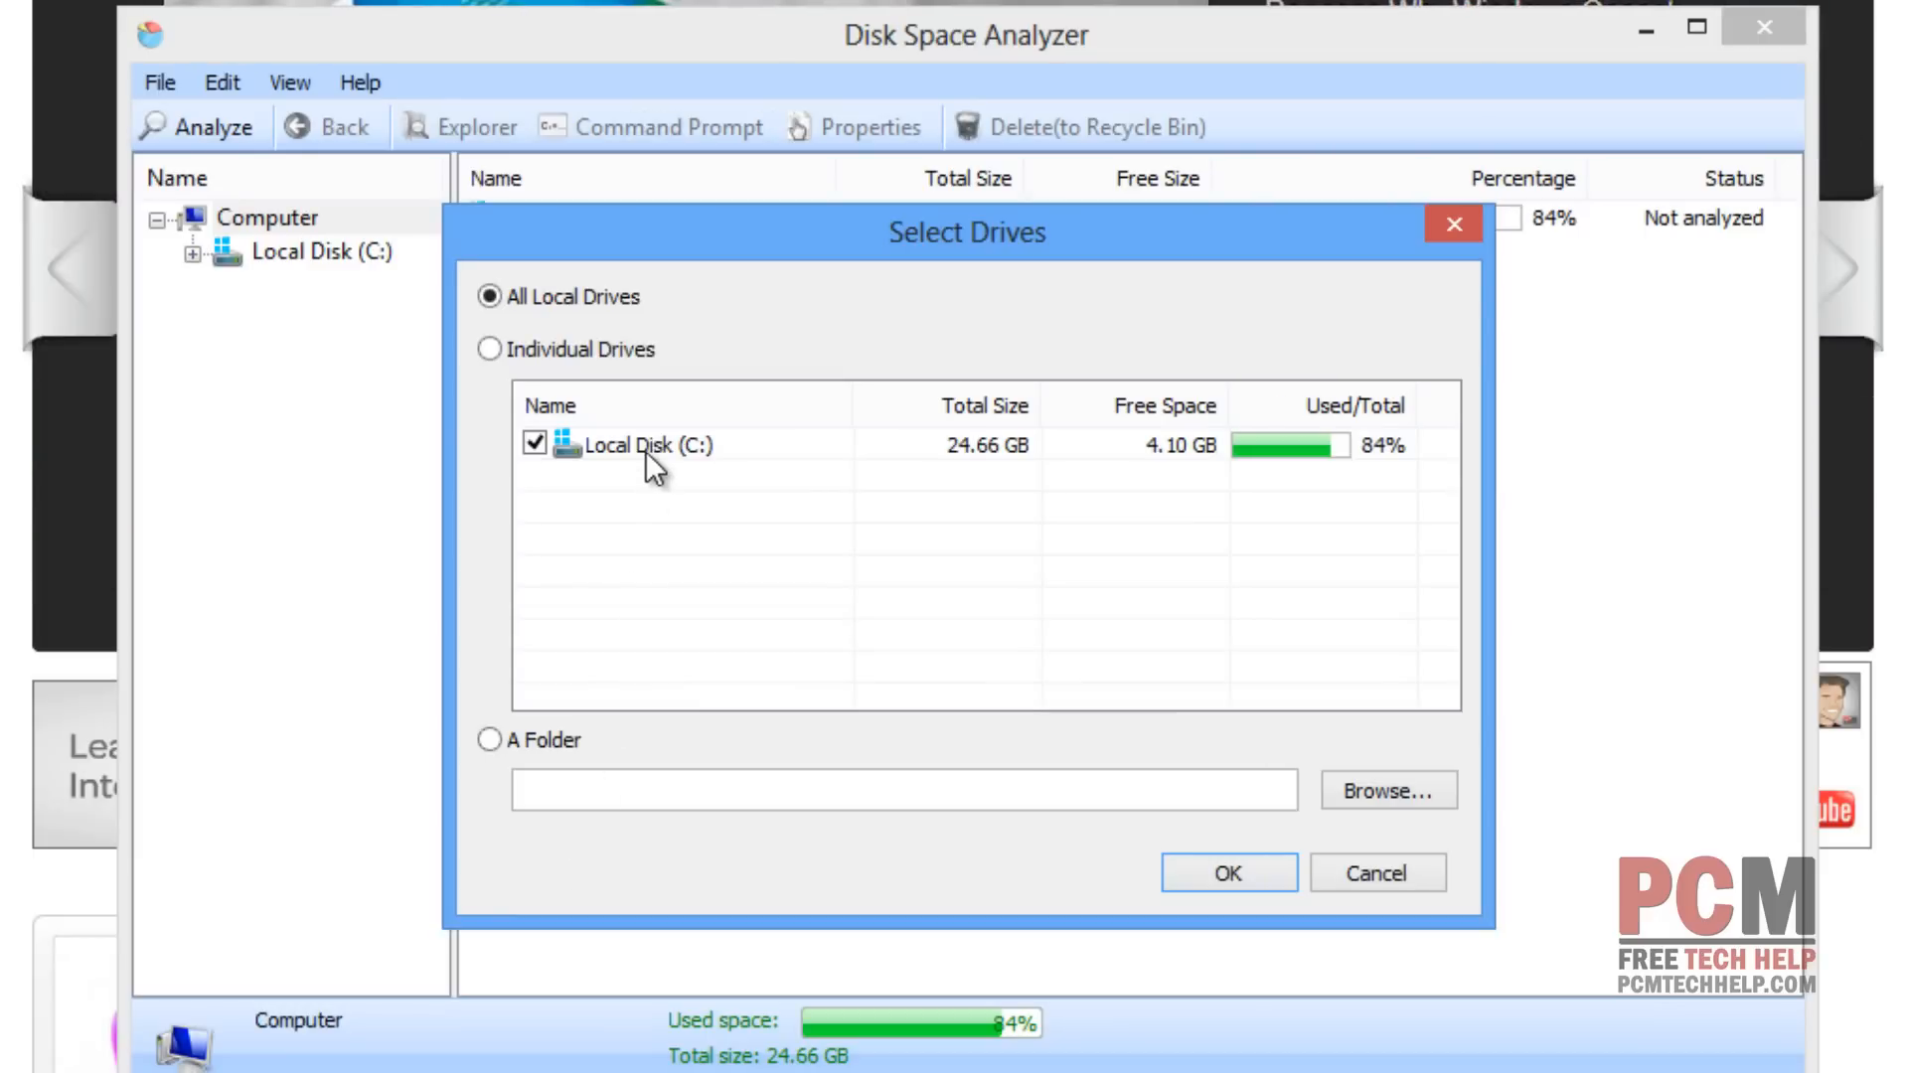
mouse_move(973, 644)
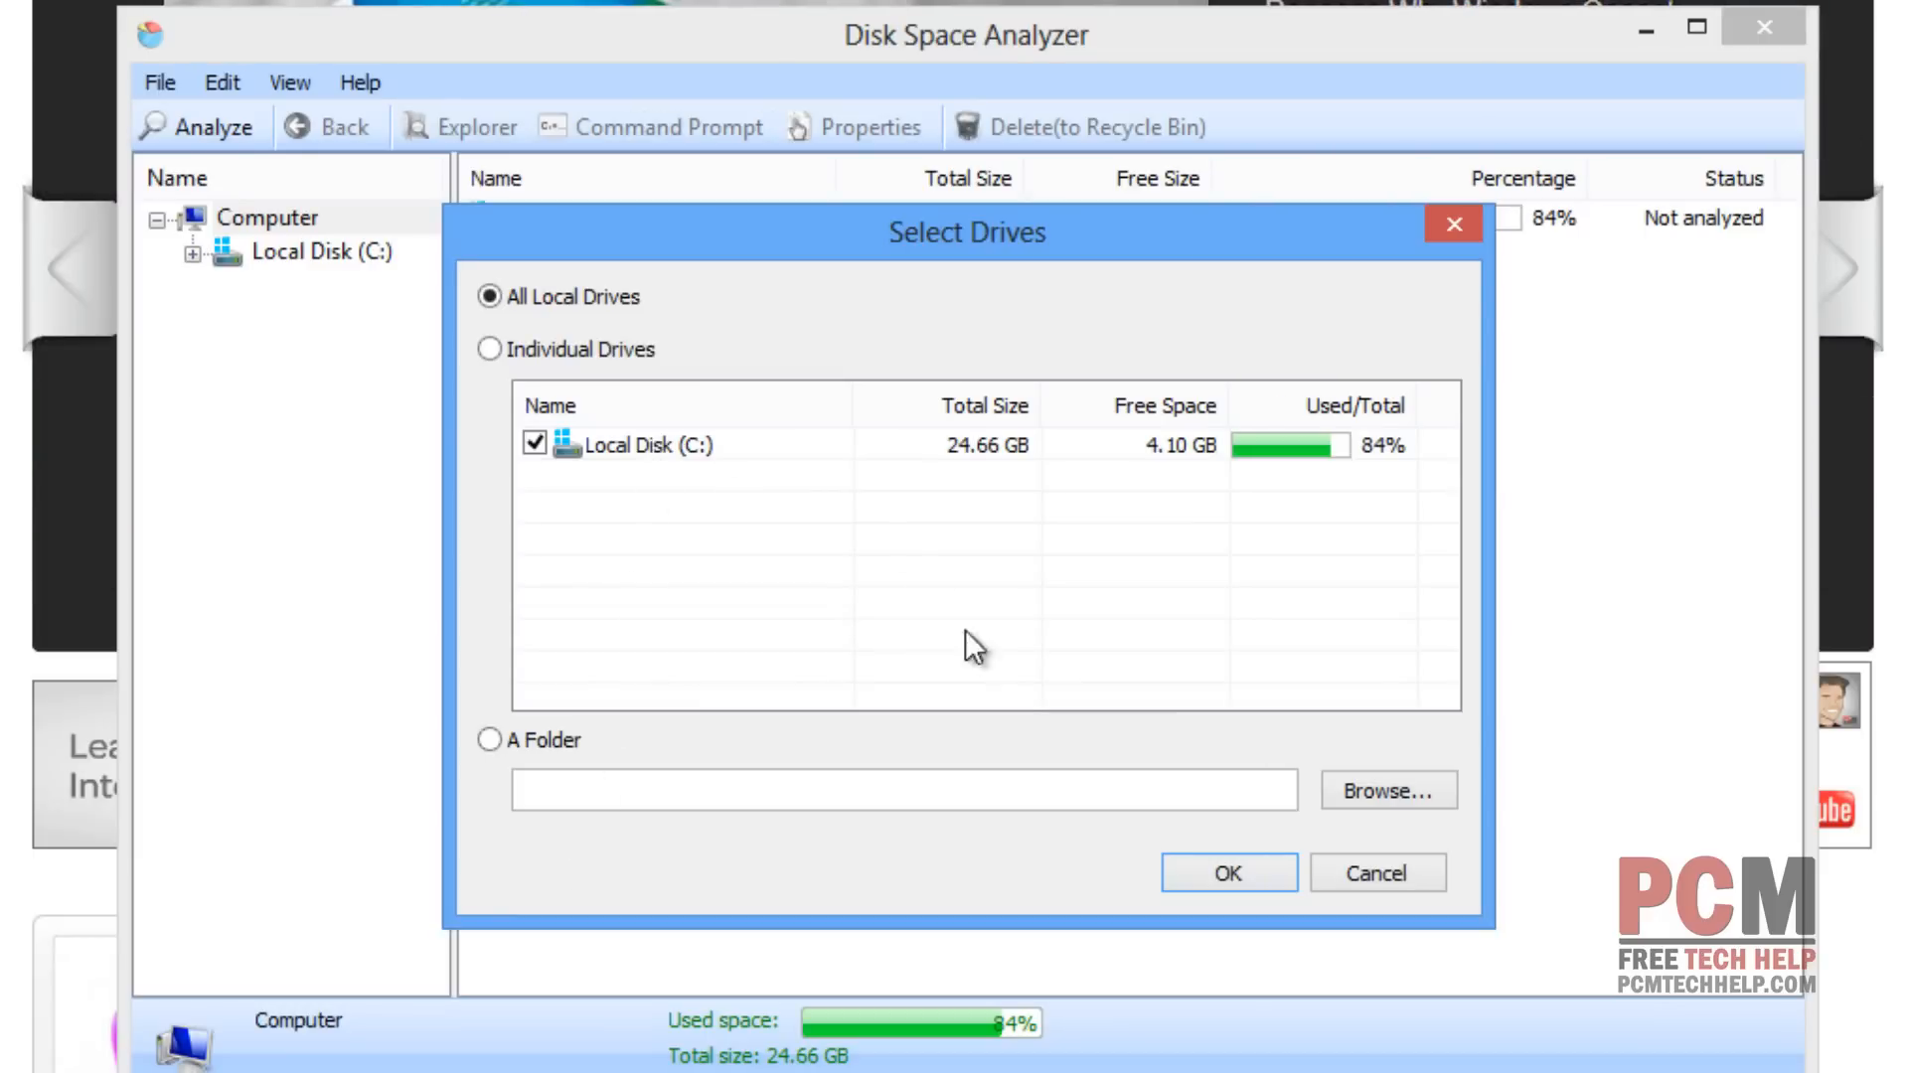
Step: Confirm analysis of All Local Drives so the C: folder sizes are computed
click(1226, 872)
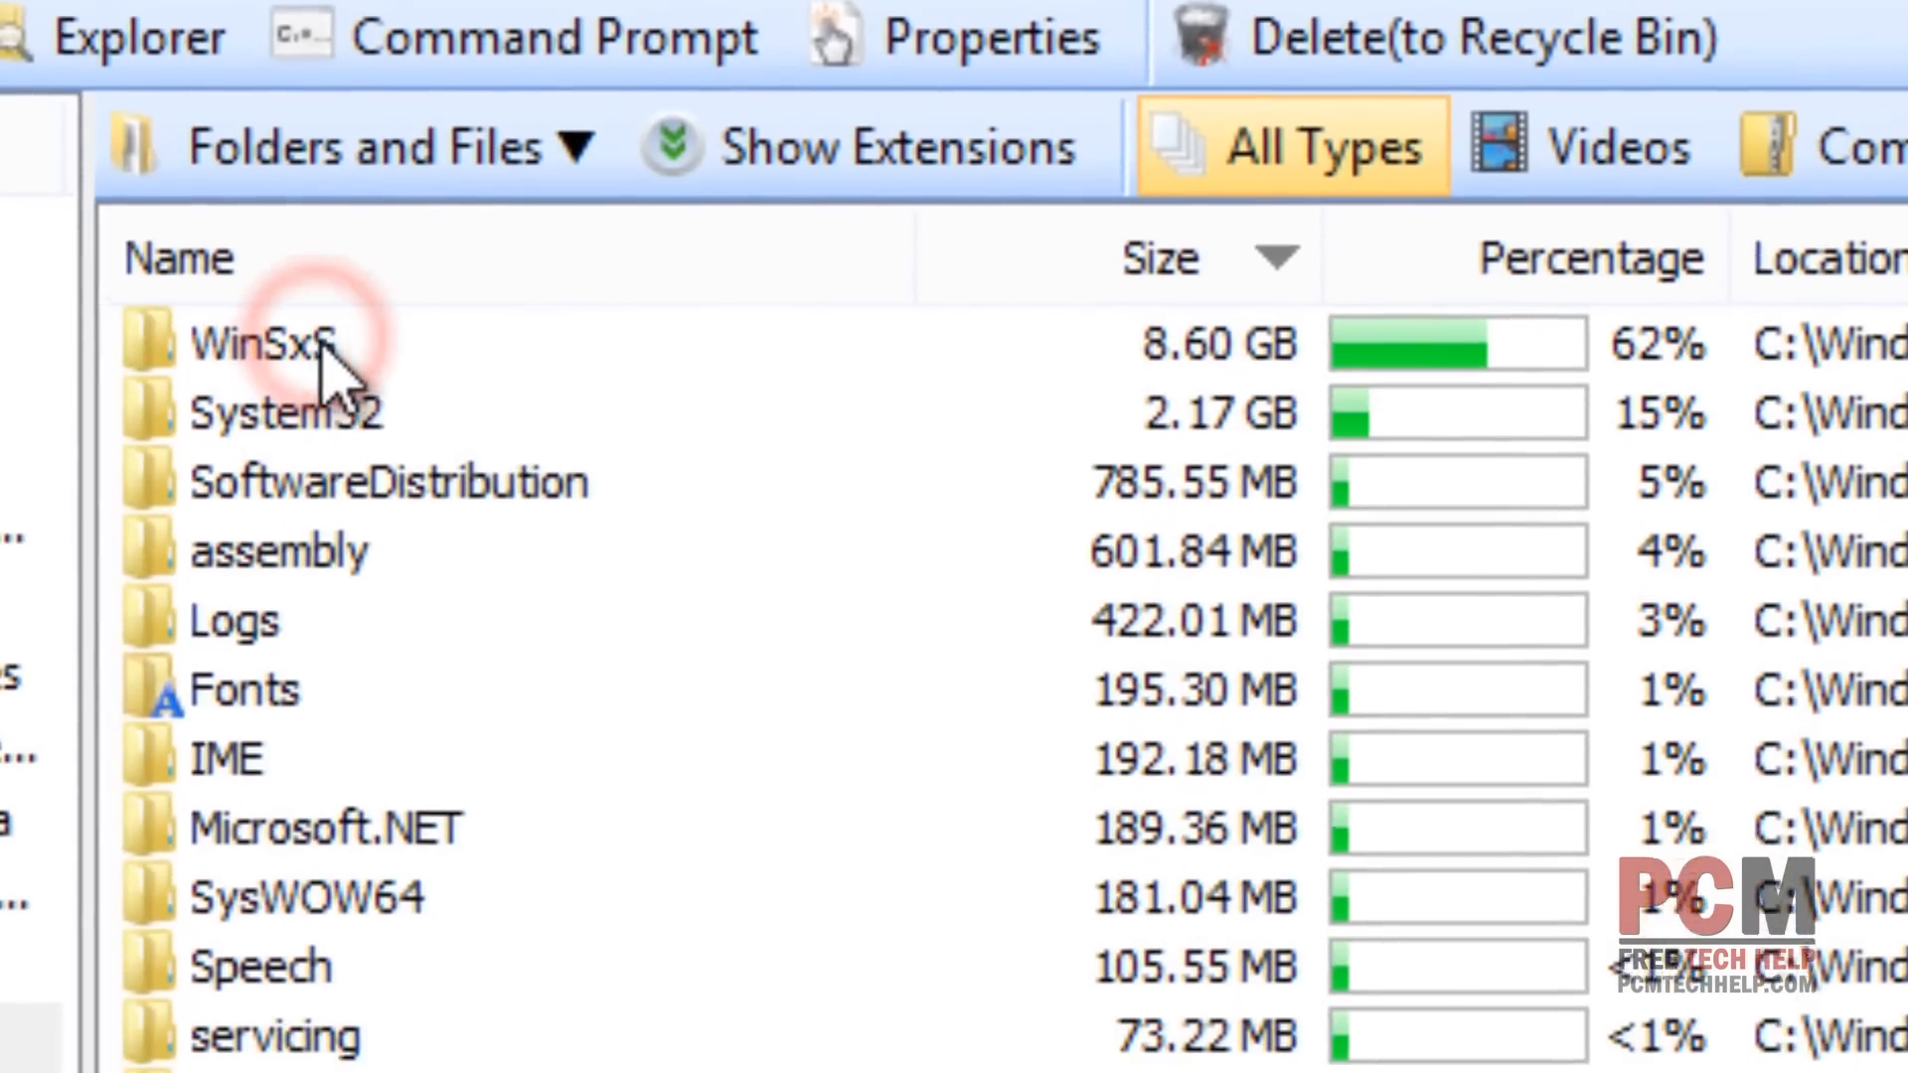
Step: Scroll down the size-sorted Windows folder list past WinSxS to smaller folders like Prefetch and Media
scroll(down, 3)
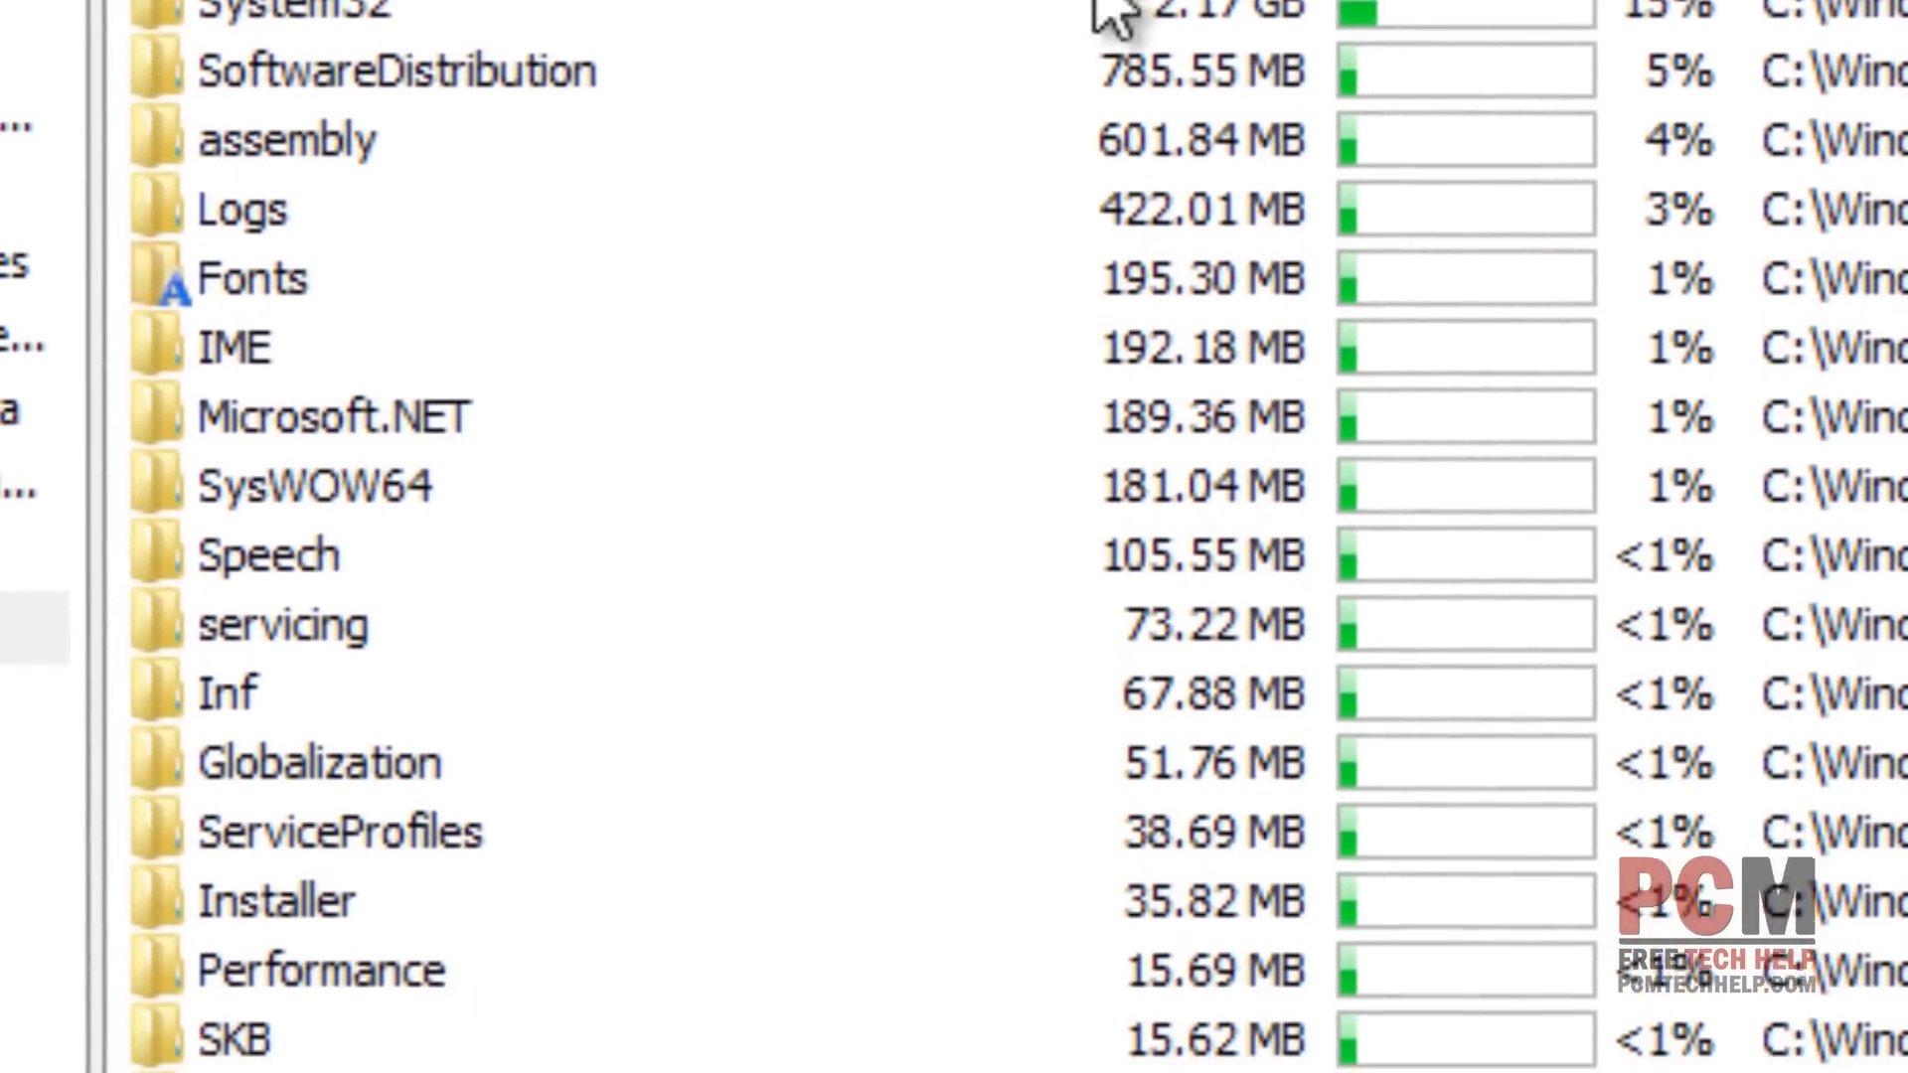
scroll(down, 3)
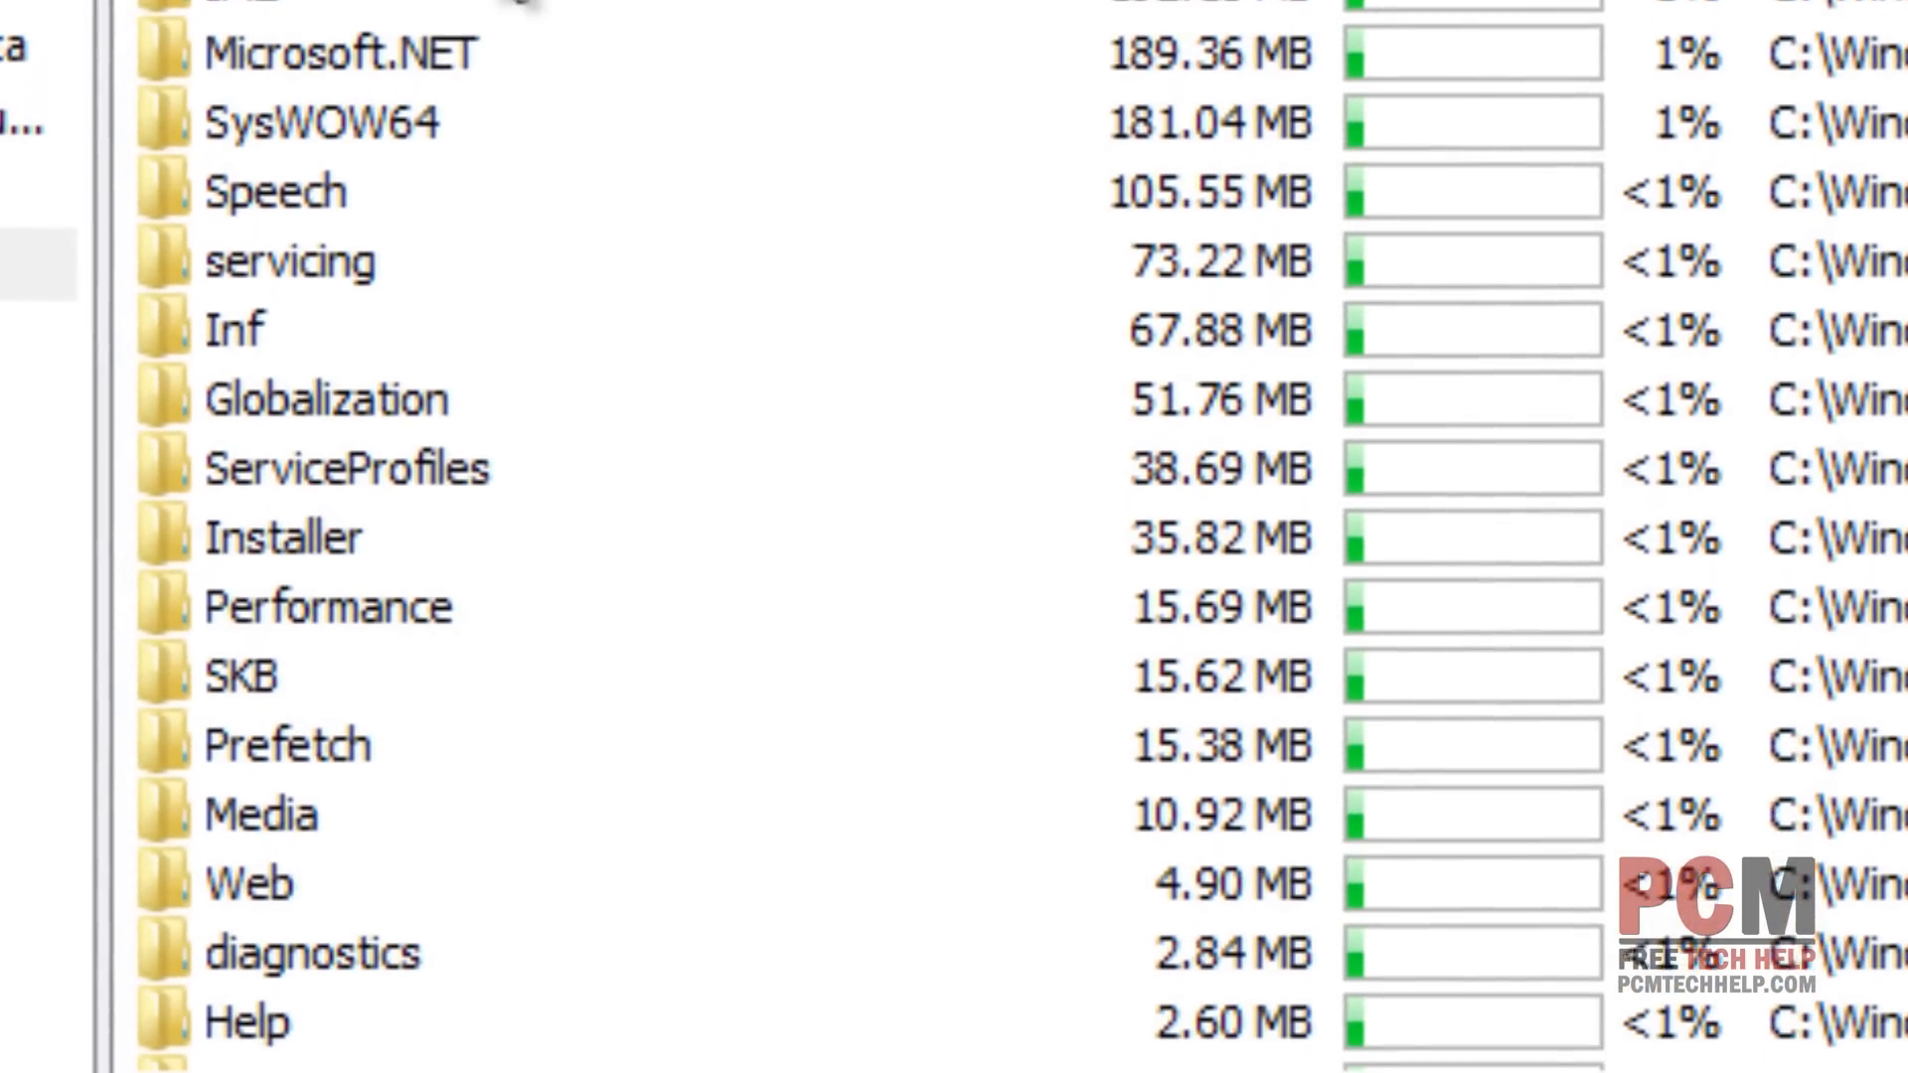